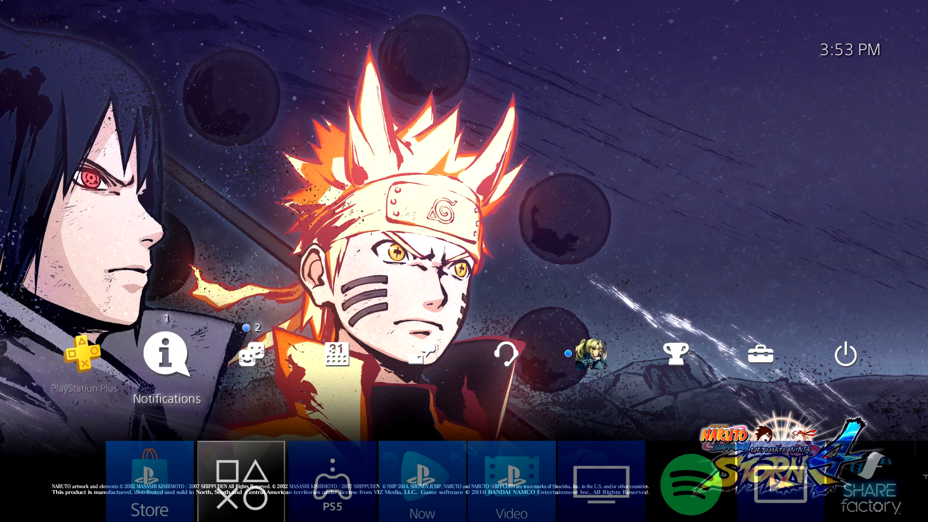
Step: Go from the home screen into the full Notifications list
{"action": "left_click", "coordinate": [167, 352]}
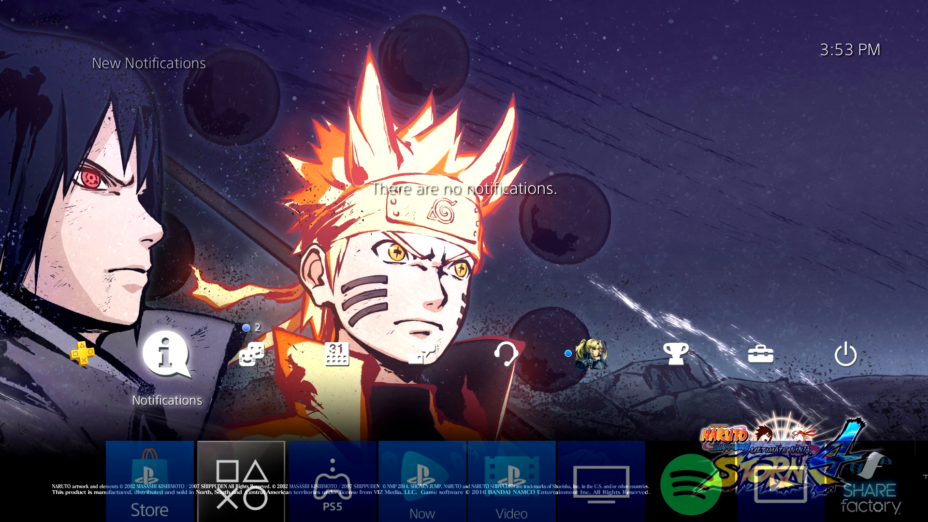
{"action": "left_click", "coordinate": [168, 353]}
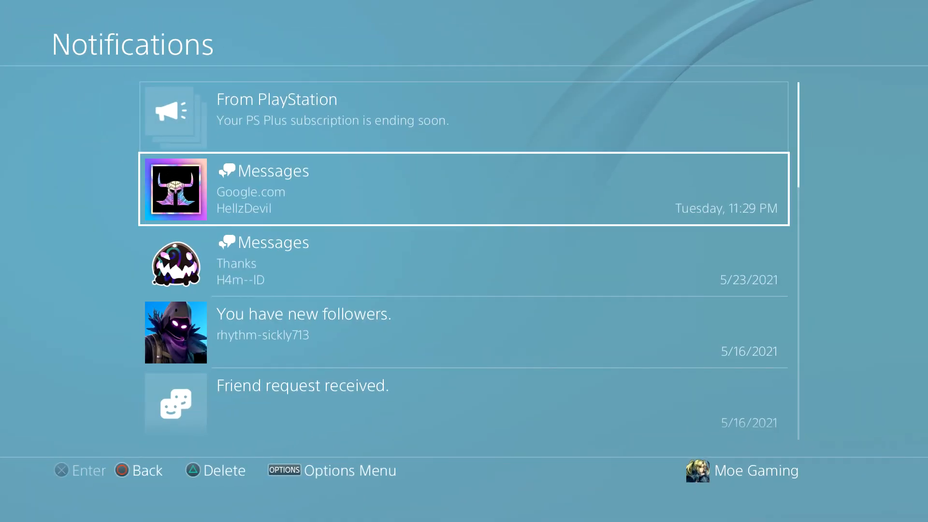
Step: Reach the YouTube and Twitch update file notices and bring up their actions menu
{"action": "scroll", "scroll_direction": "down", "scroll_amount": 3}
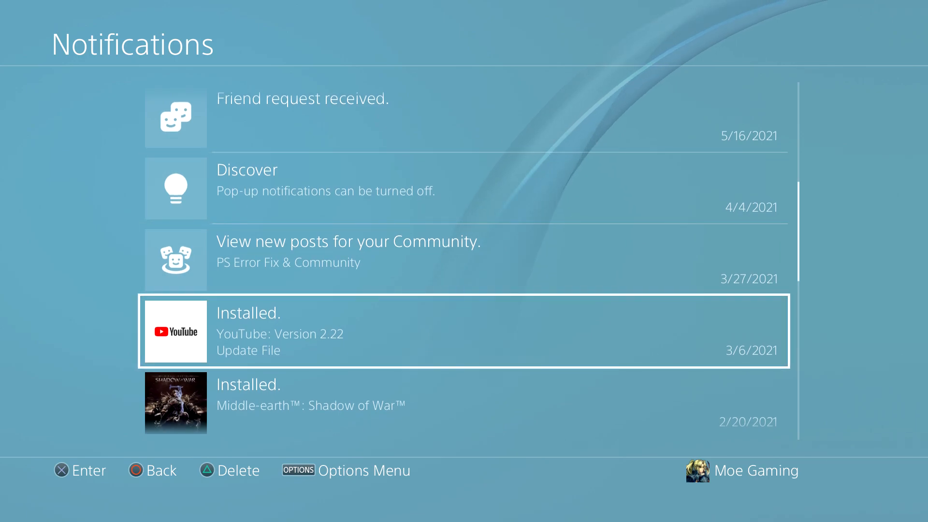
{"action": "scroll", "scroll_direction": "down", "scroll_amount": 3}
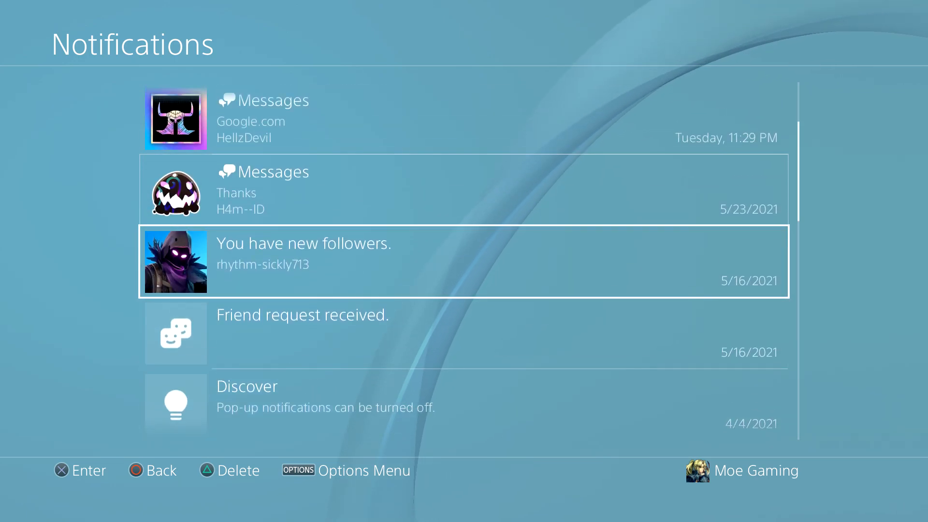
{"action": "scroll", "scroll_direction": "down", "scroll_amount": 3}
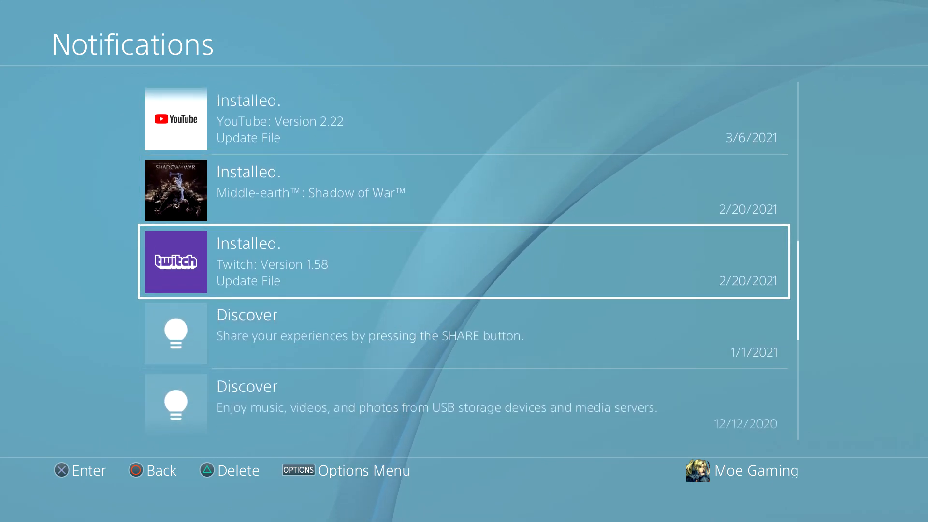
{"action": "key", "text": "options"}
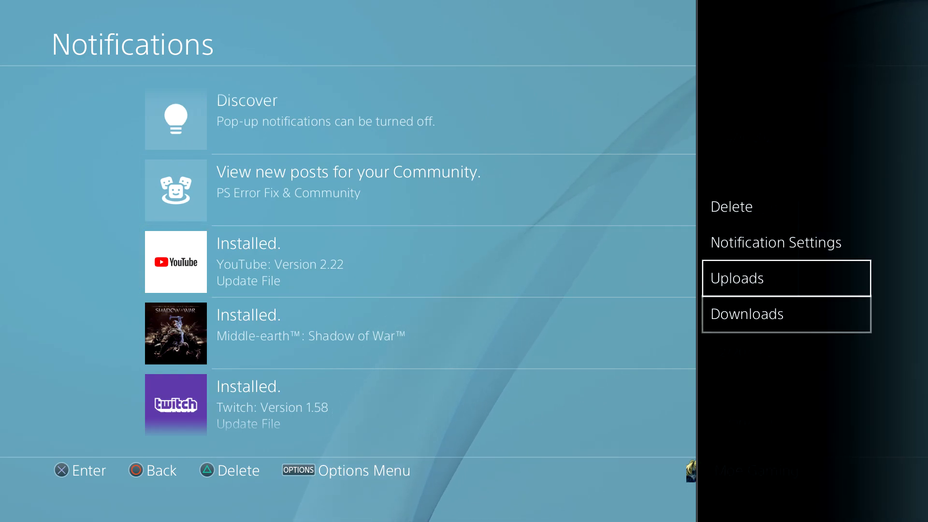
Step: Delete the YouTube Version 2.22 Update File notification and return to the home screen
{"action": "left_click", "coordinate": [731, 206]}
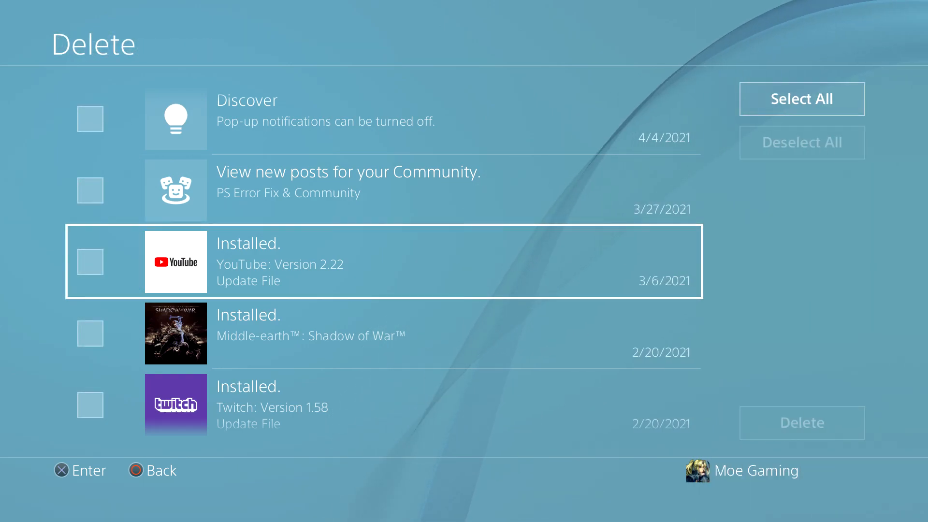
{"action": "left_click", "coordinate": [90, 262]}
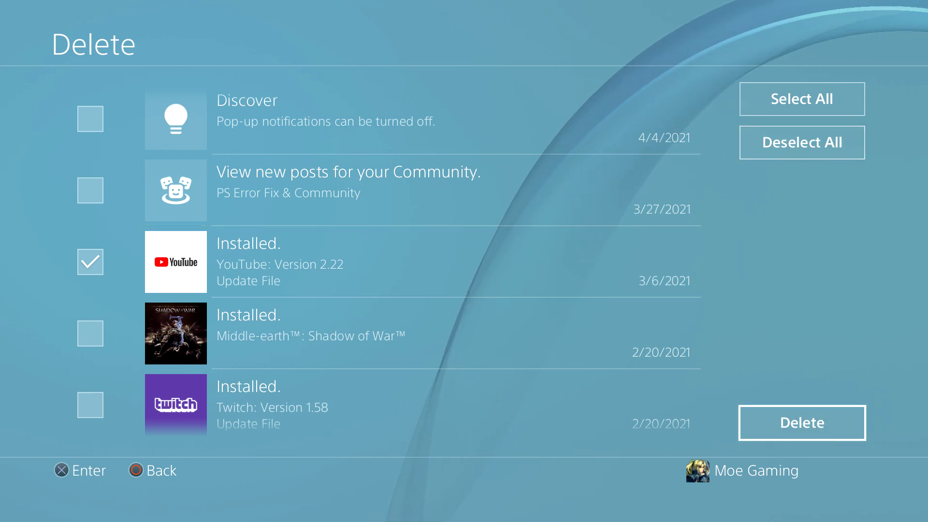
{"action": "key", "text": "Back"}
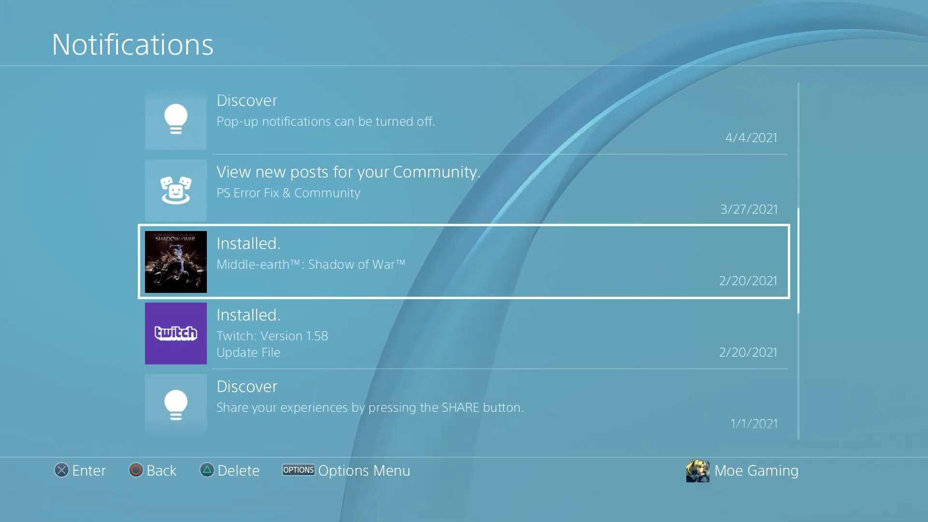
{"action": "key", "text": "Back"}
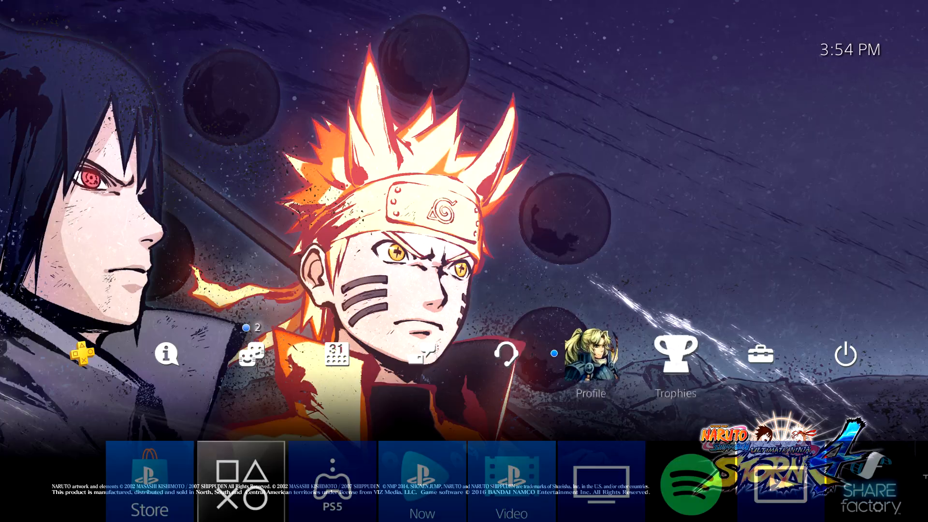
Step: Run System Software Update from Settings and acknowledge the latest version is already installed
{"action": "left_click", "coordinate": [761, 353]}
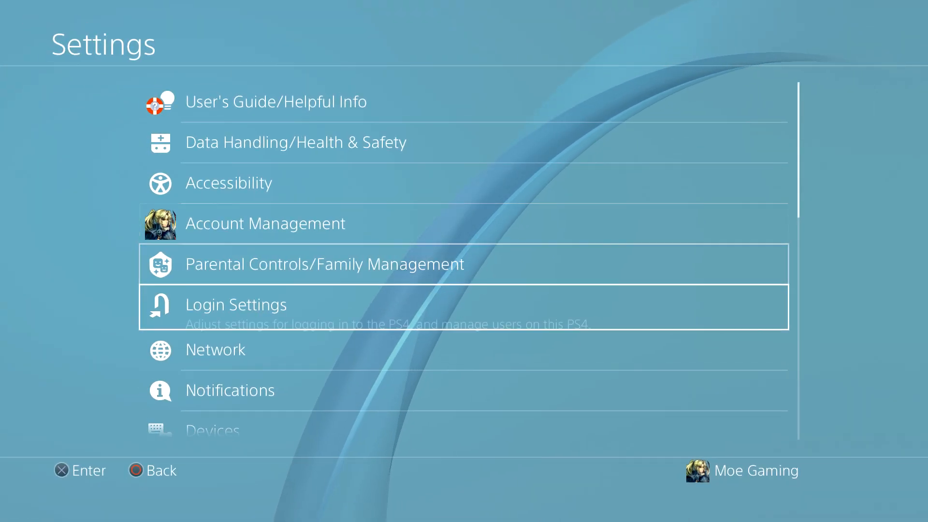
{"action": "scroll", "scroll_direction": "down", "scroll_amount": 3}
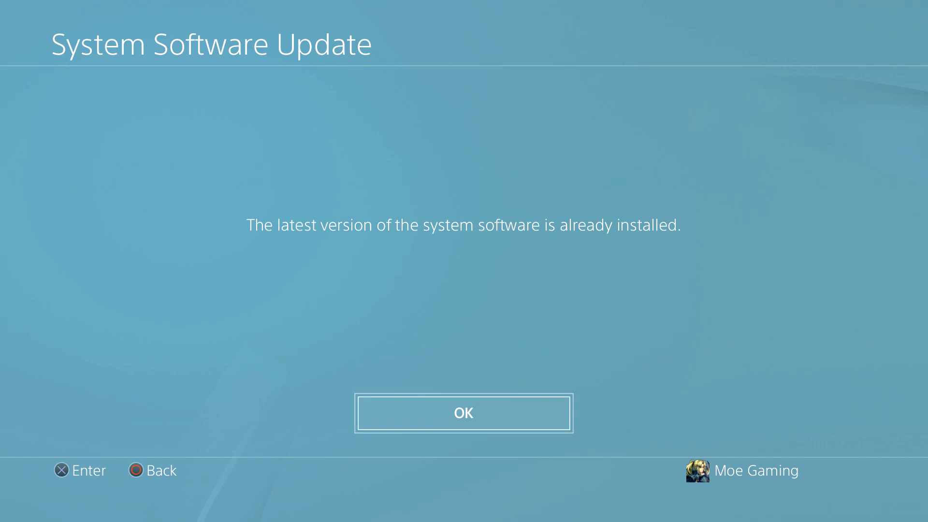
{"action": "left_click", "coordinate": [463, 413]}
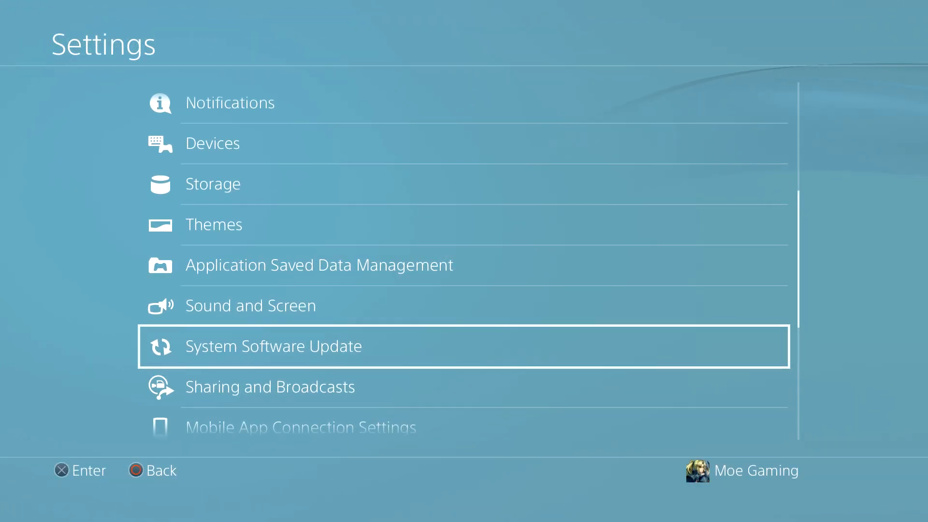